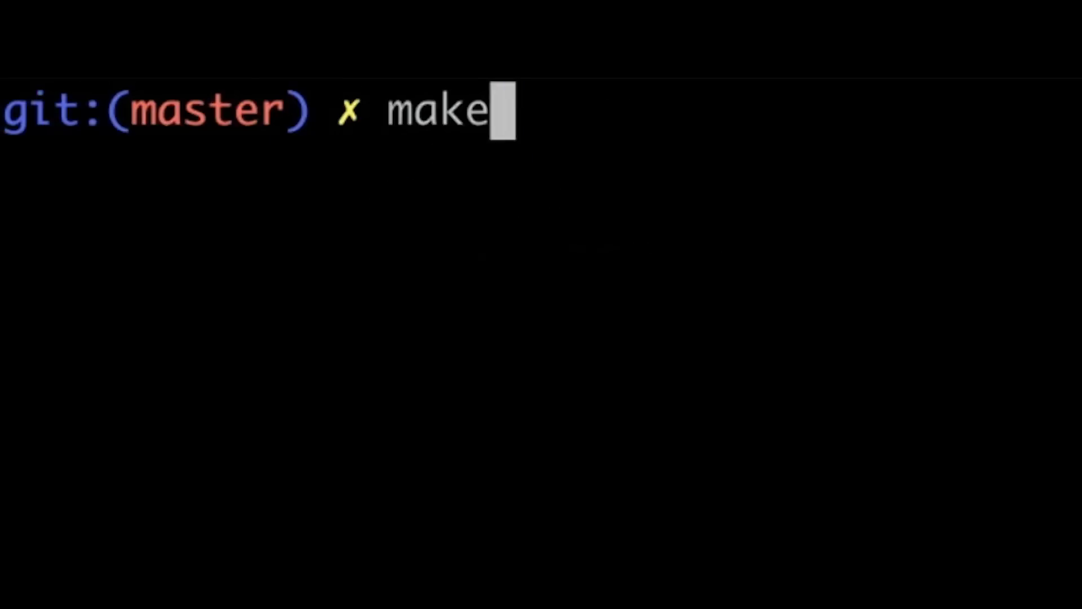
# Run make to build the linked list program, printing its compile commands
pyautogui.press('Return')
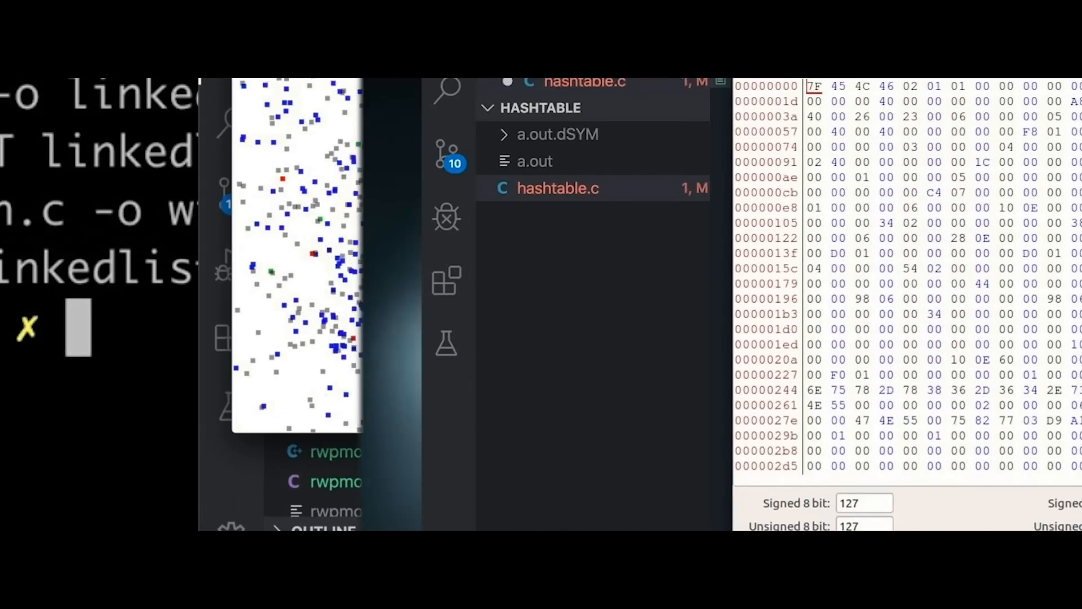